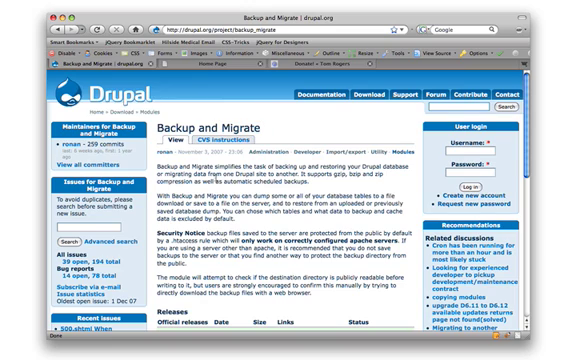
# Scroll the Drupal Modules page to the Core - optional list (Aggregator, Blog, Path, Ping)
pyautogui.scroll(-3)
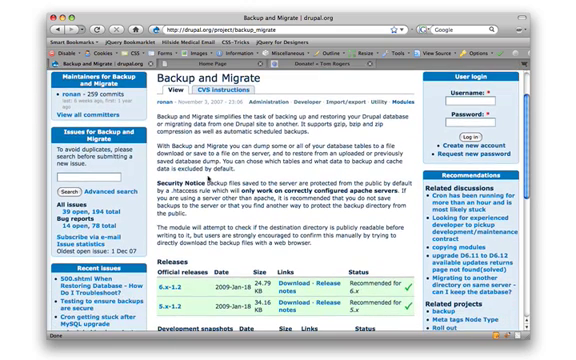
pyautogui.scroll(-3)
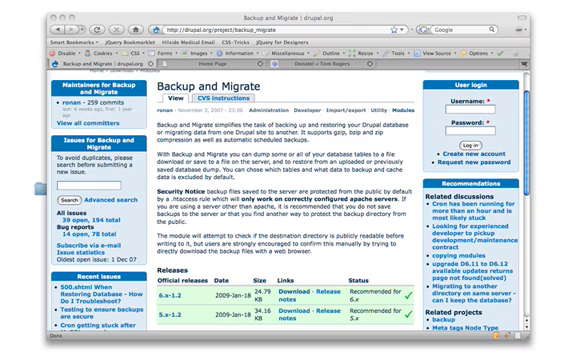
pyautogui.moveTo(114, 8)
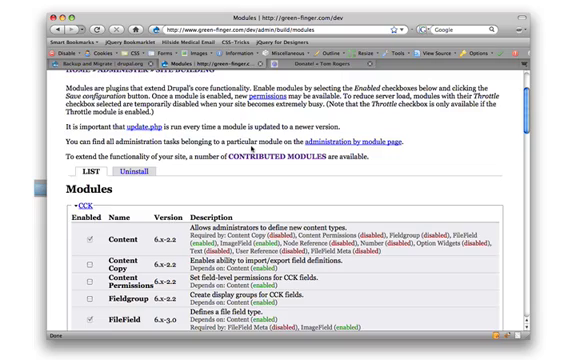
# Enable Backup and Migrate under Other, save the modules, and open its Backup/Export DB page
pyautogui.scroll(-3)
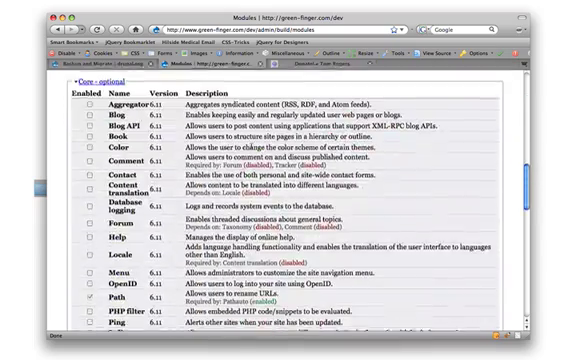
pyautogui.scroll(-3)
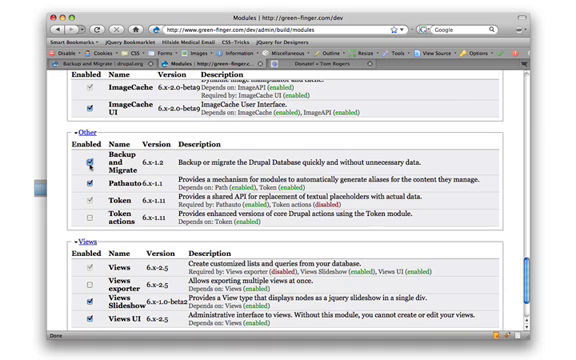
pyautogui.scroll(-3)
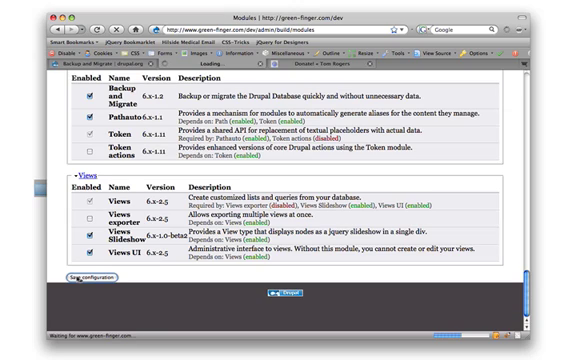
pyautogui.click(85, 297)
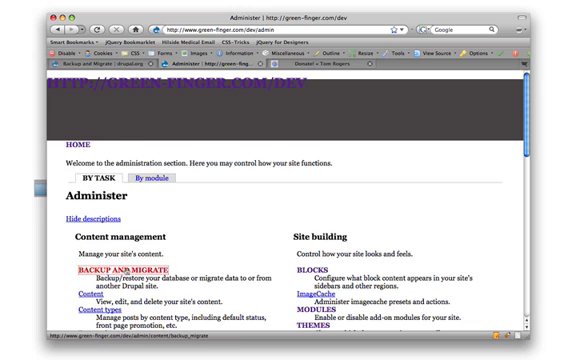
pyautogui.click(100, 271)
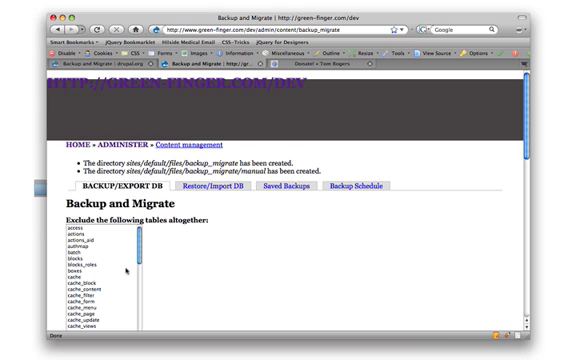
pyautogui.scroll(-3)
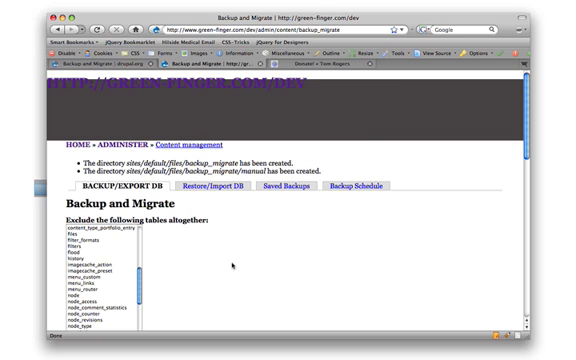
pyautogui.scroll(-3)
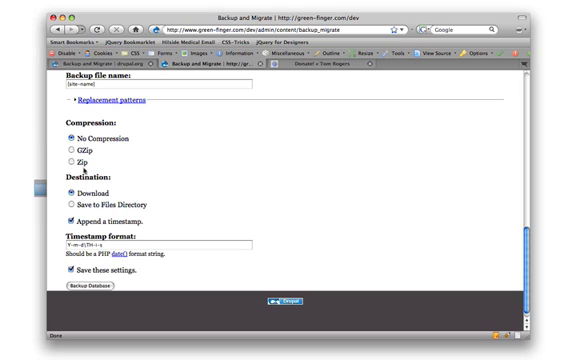
# Back up the database with GZip compression to the Save to Files Directory destination
pyautogui.click(41, 152)
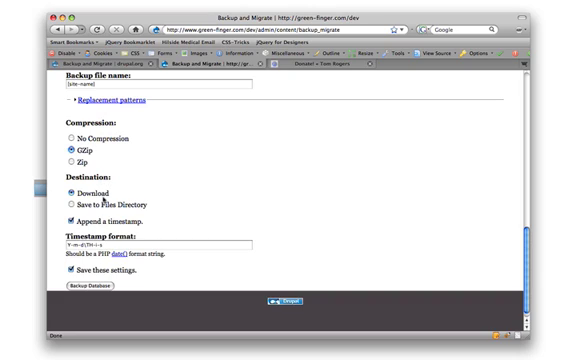
pyautogui.click(65, 205)
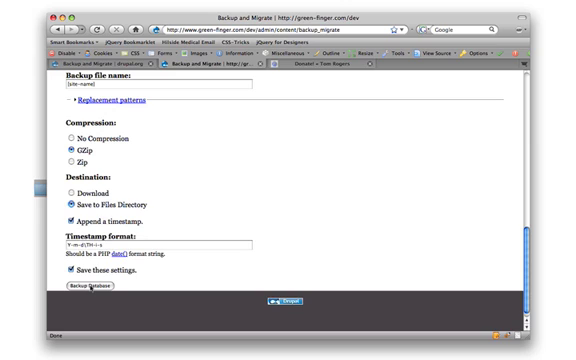
pyautogui.click(91, 288)
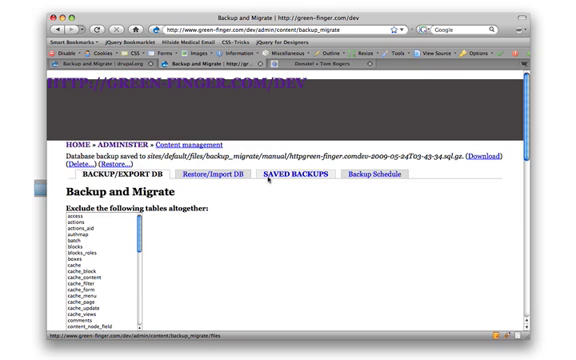
# Show the Saved Backups tab in Backup and Migrate
pyautogui.click(311, 171)
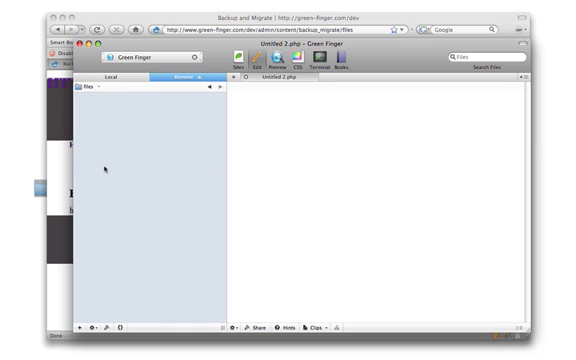
# Bring up the context menu in Coda's remote Green Finger files folder
pyautogui.rightClick(105, 165)
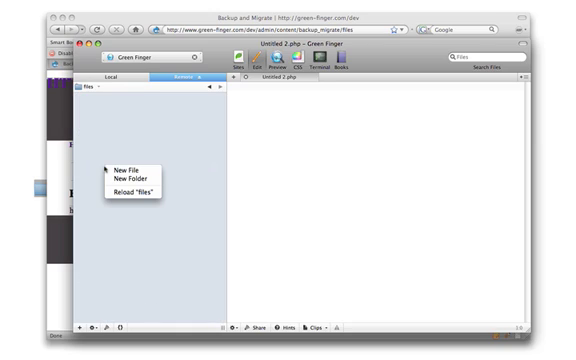